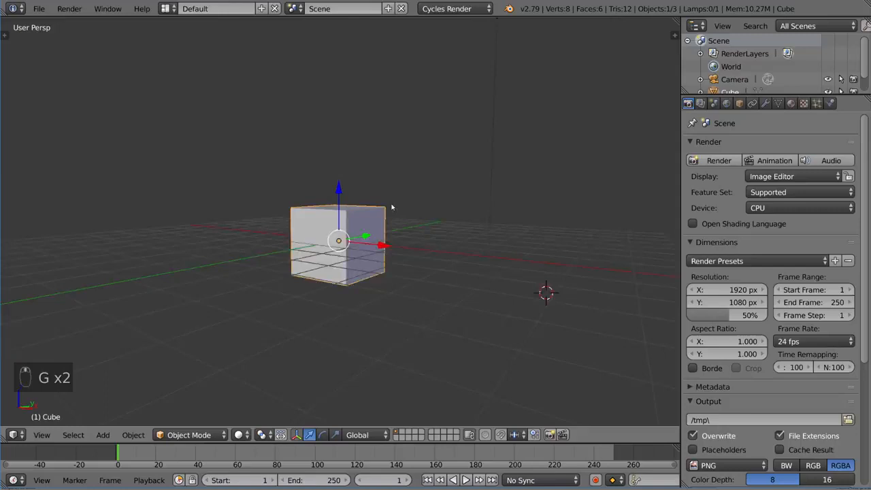
Step: Duplicate the cube with Shift+D and move the copies to new positions around the scene
{"action": "key", "text": "shift+d"}
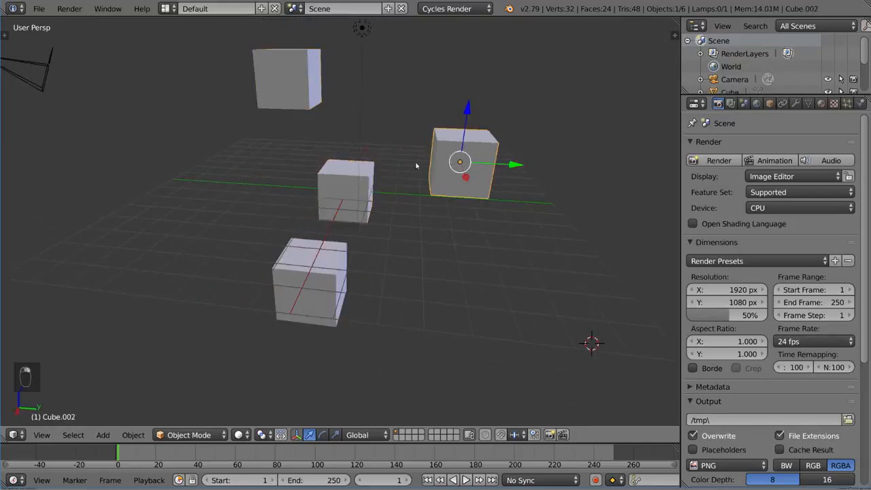
{"action": "left_click", "coordinate": [287, 79]}
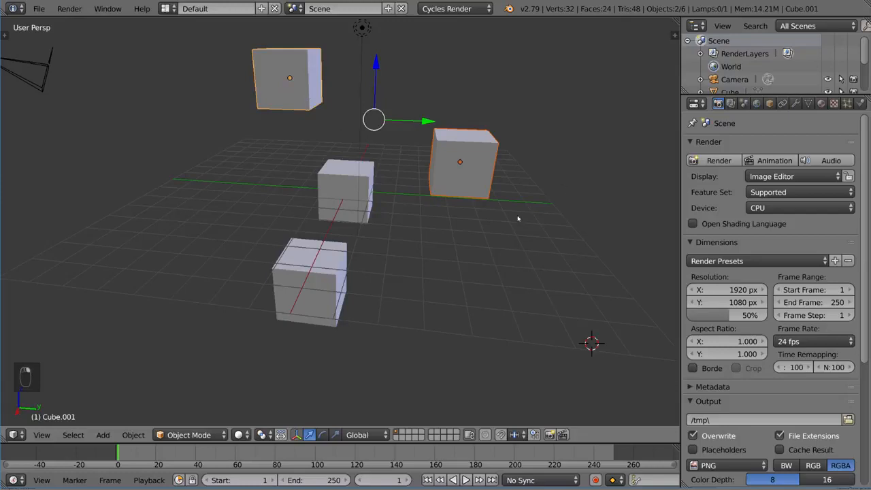
{"action": "mouse_move", "coordinate": [422, 140]}
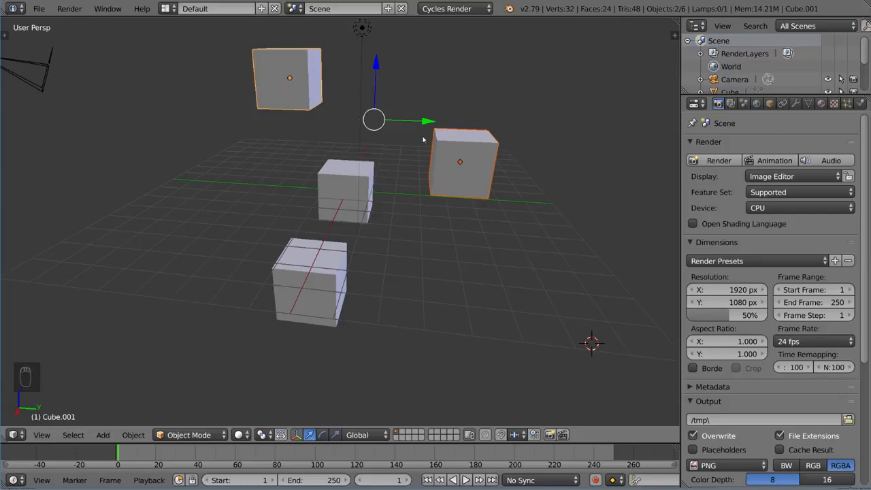
{"action": "mouse_move", "coordinate": [510, 225]}
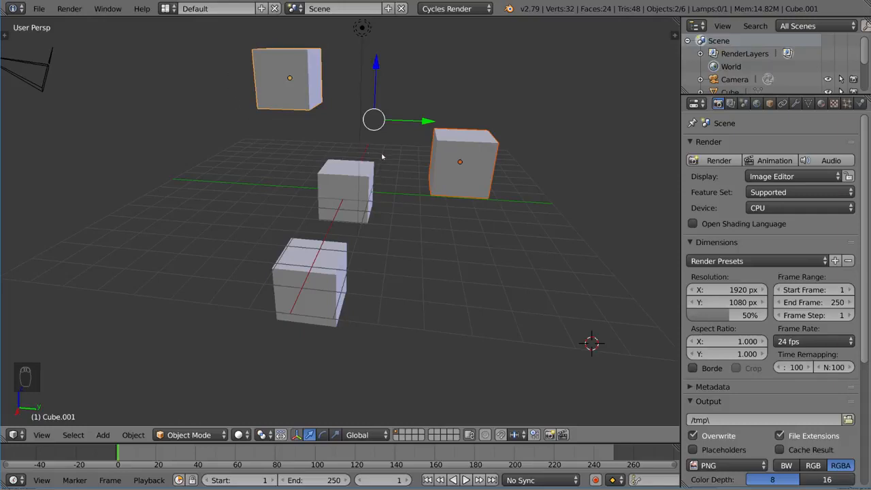
{"action": "mouse_move", "coordinate": [350, 174]}
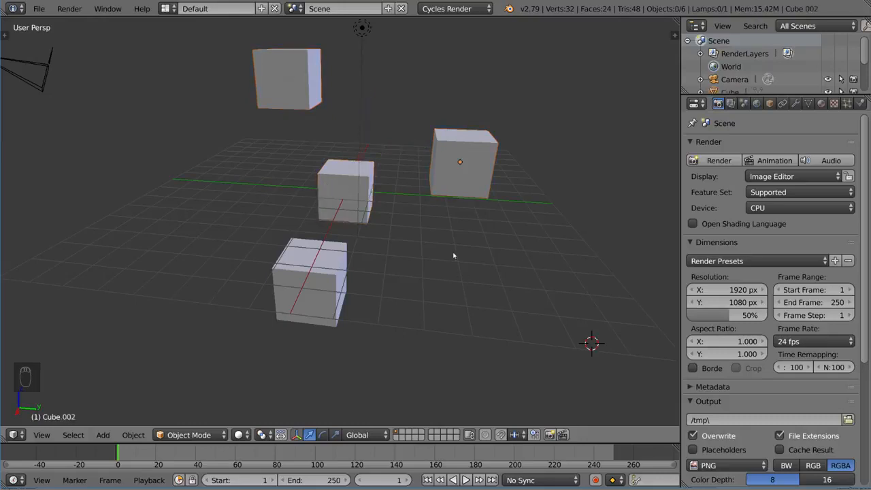
{"action": "mouse_move", "coordinate": [428, 156]}
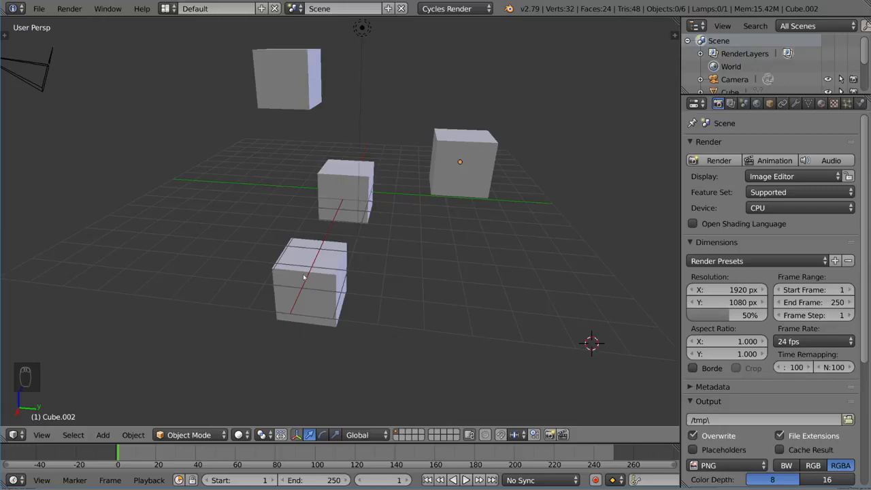
{"action": "mouse_move", "coordinate": [445, 267]}
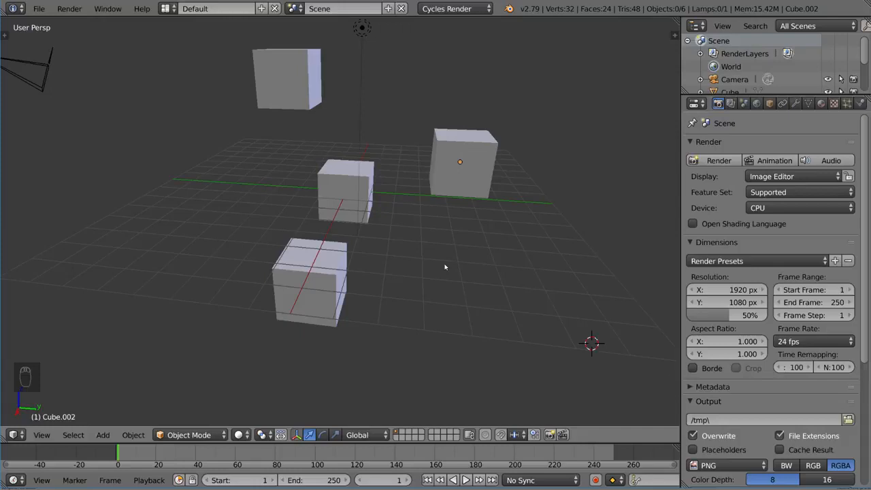
{"action": "mouse_move", "coordinate": [459, 227]}
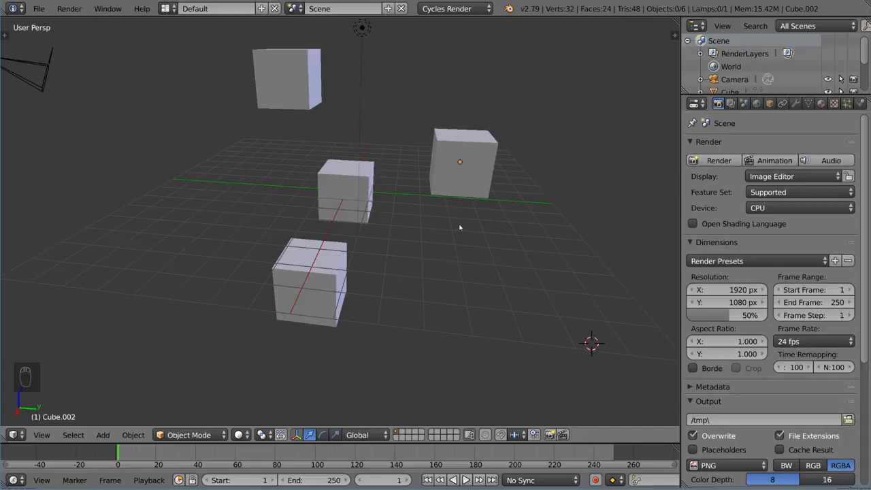
Step: Select the right cube, add the upper cube, then the middle cube last as the active object
{"action": "left_click", "coordinate": [459, 162]}
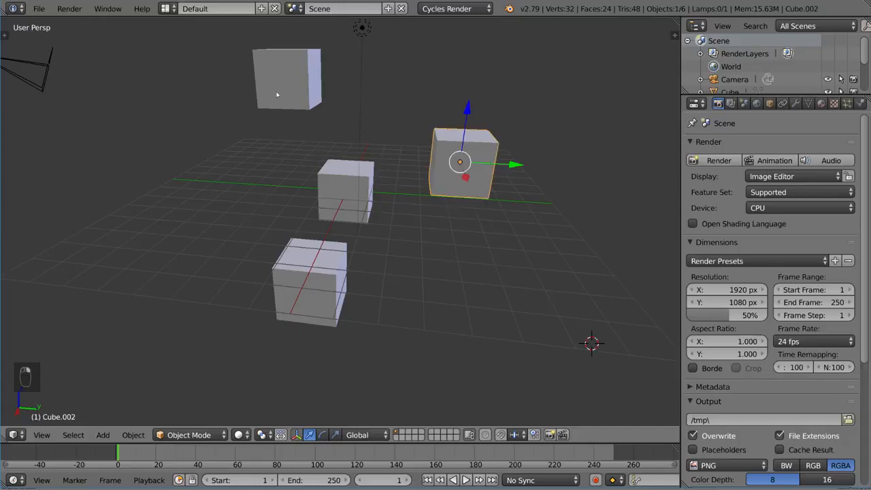
{"action": "left_click", "coordinate": [288, 77]}
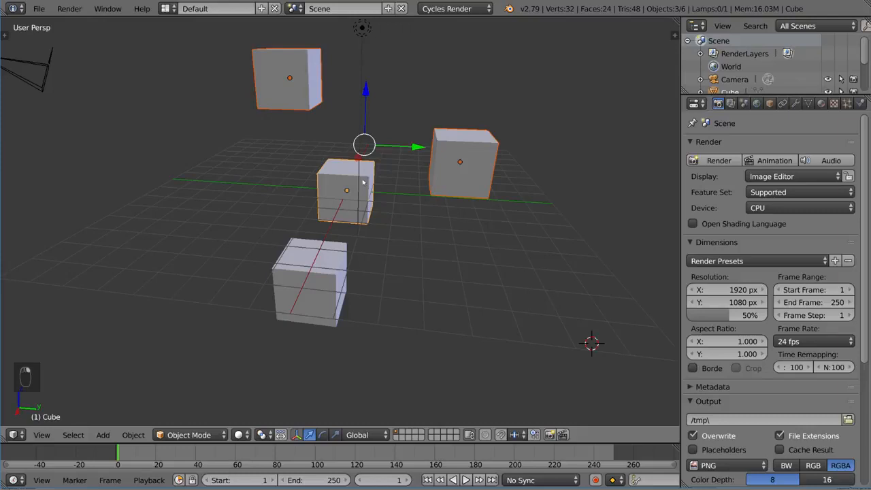
{"action": "mouse_move", "coordinate": [321, 93]}
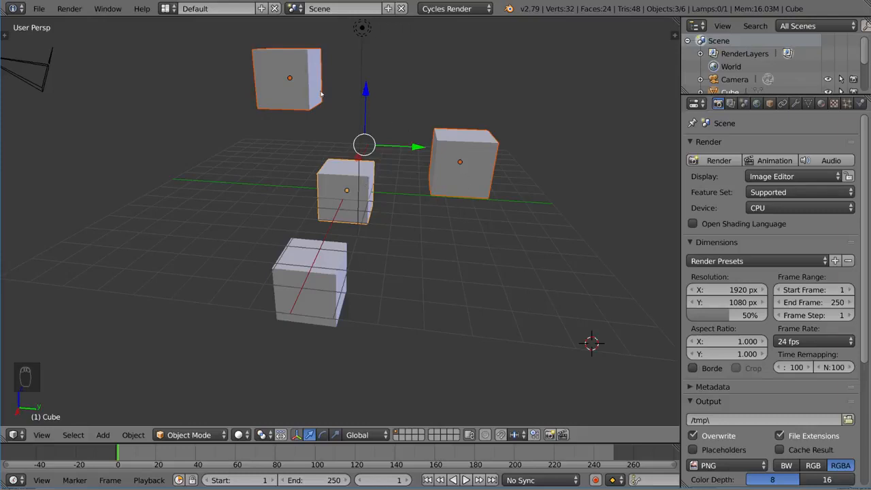
{"action": "mouse_move", "coordinate": [338, 187]}
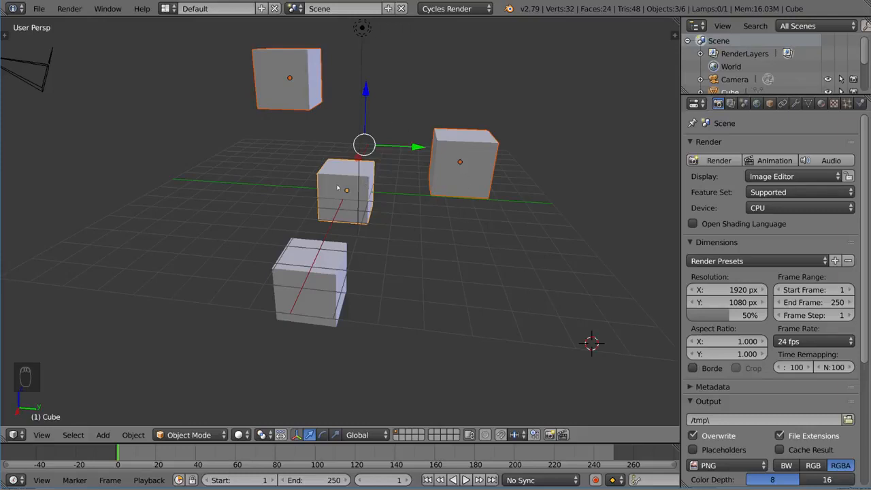
{"action": "mouse_move", "coordinate": [427, 204]}
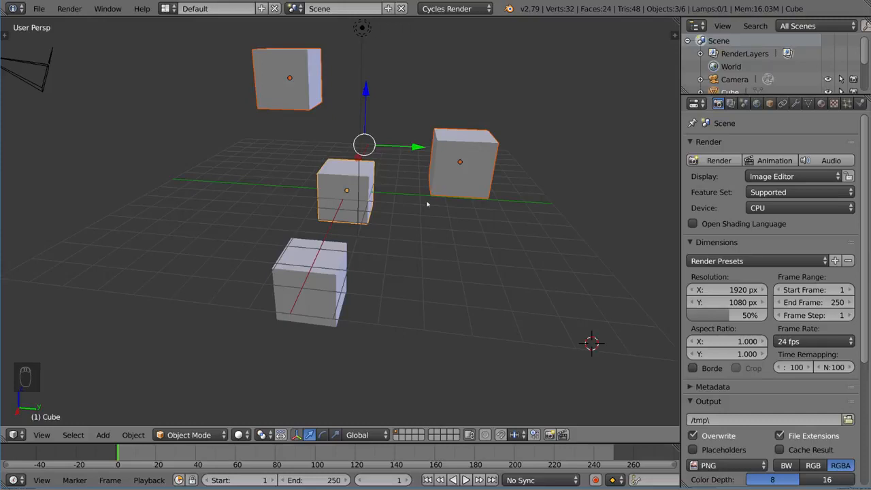
{"action": "mouse_move", "coordinate": [310, 85]}
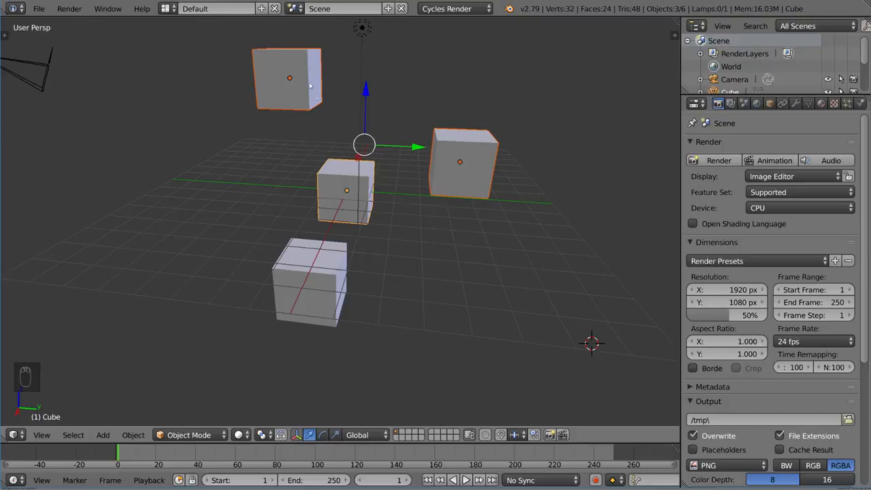
{"action": "mouse_move", "coordinate": [339, 172]}
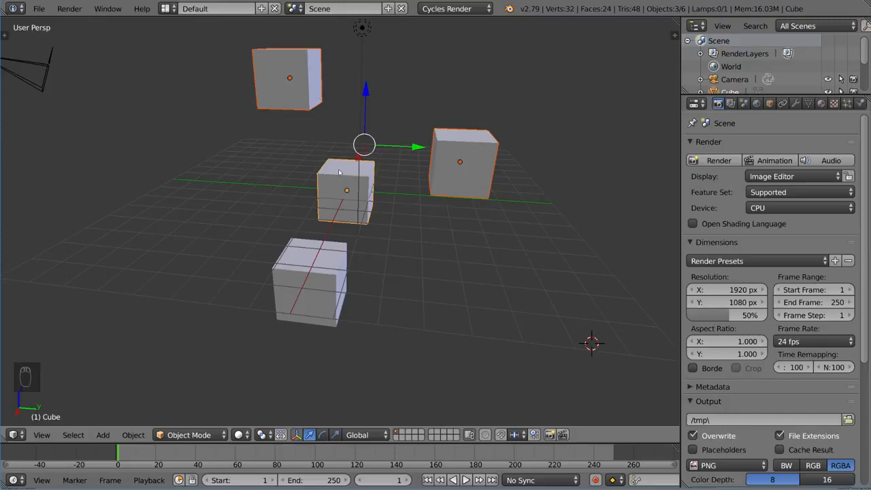
{"action": "left_click", "coordinate": [317, 181]}
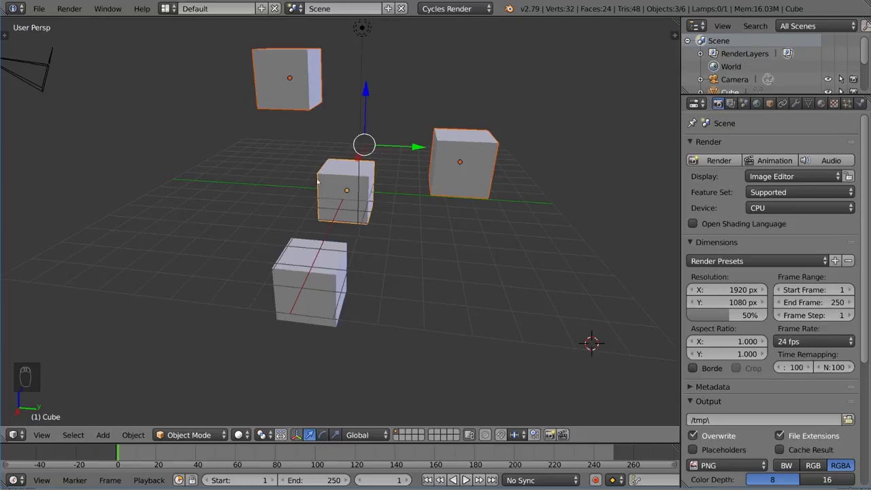
{"action": "mouse_move", "coordinate": [302, 195]}
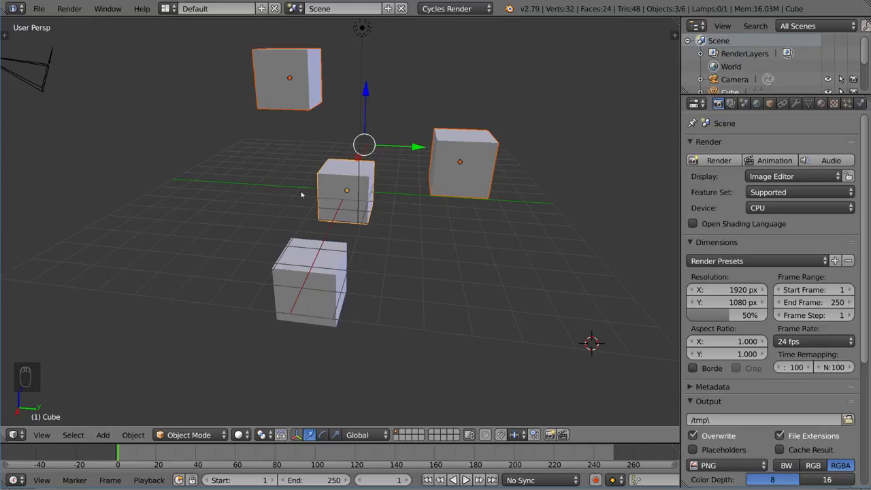
{"action": "mouse_move", "coordinate": [353, 126]}
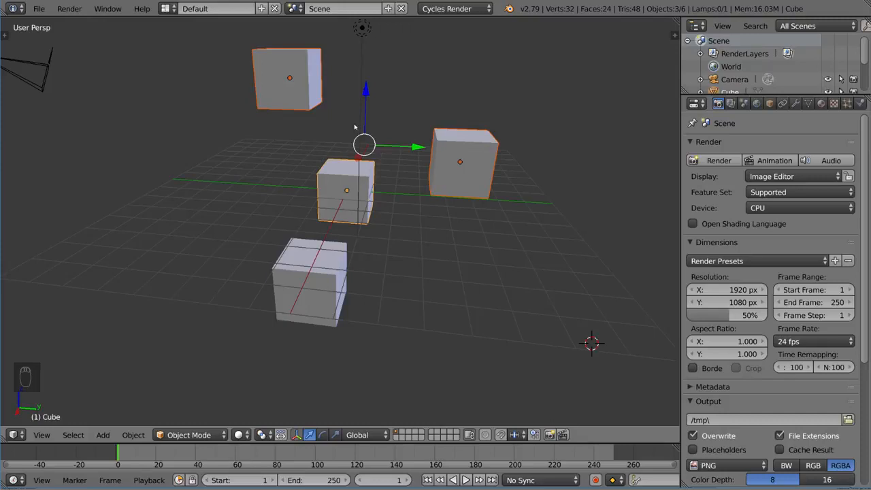
Step: Bring up the Set Parent To menu for the three selected cubes with Ctrl+P
{"action": "key", "text": "ctrl+p"}
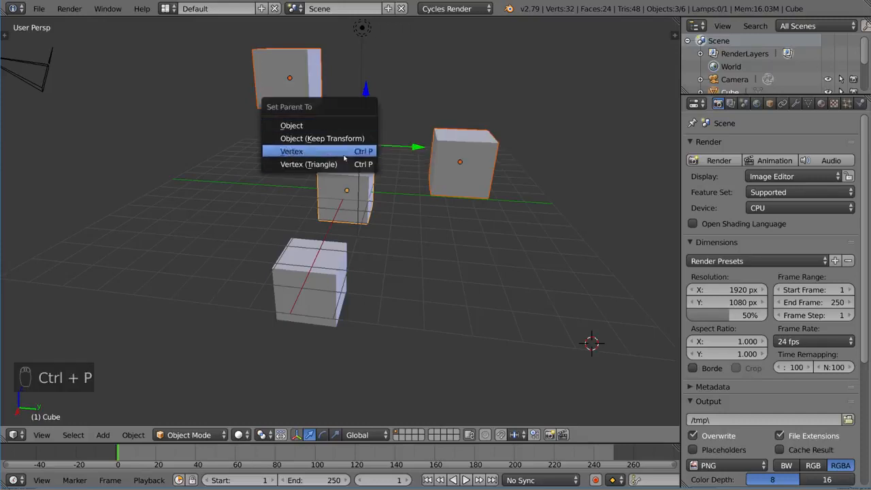
{"action": "mouse_move", "coordinate": [322, 138]}
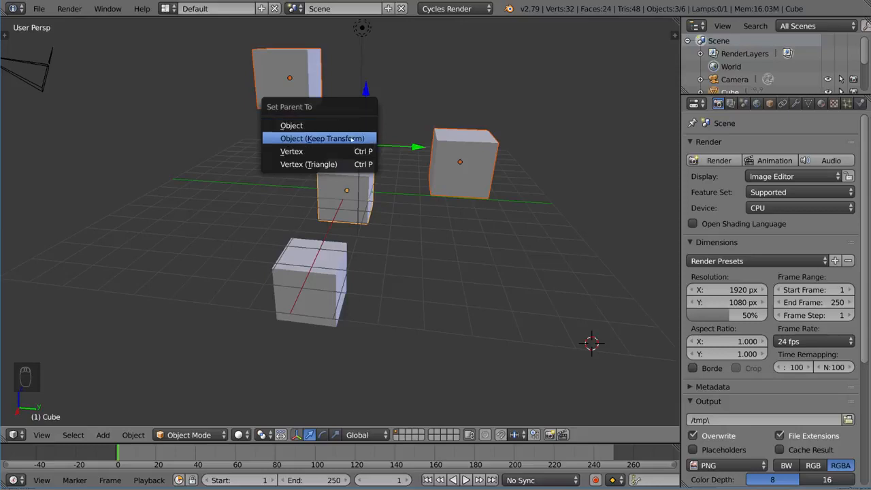
{"action": "mouse_move", "coordinate": [291, 151]}
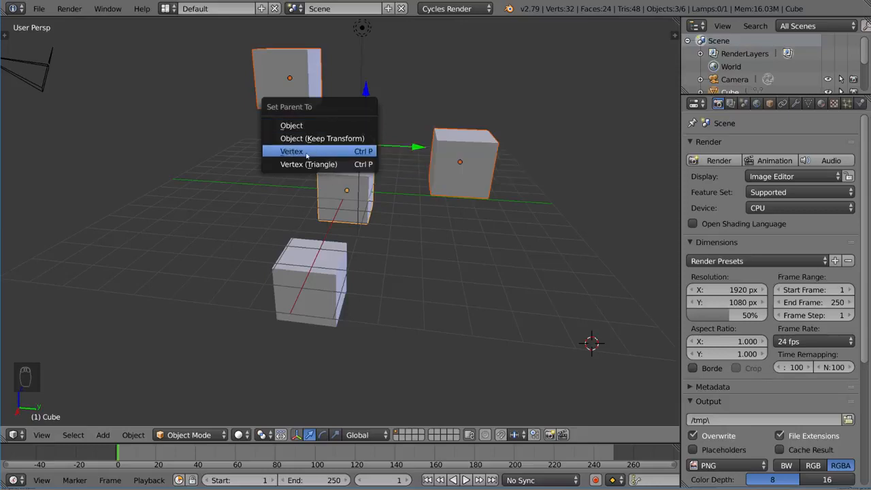
{"action": "mouse_move", "coordinate": [308, 163]}
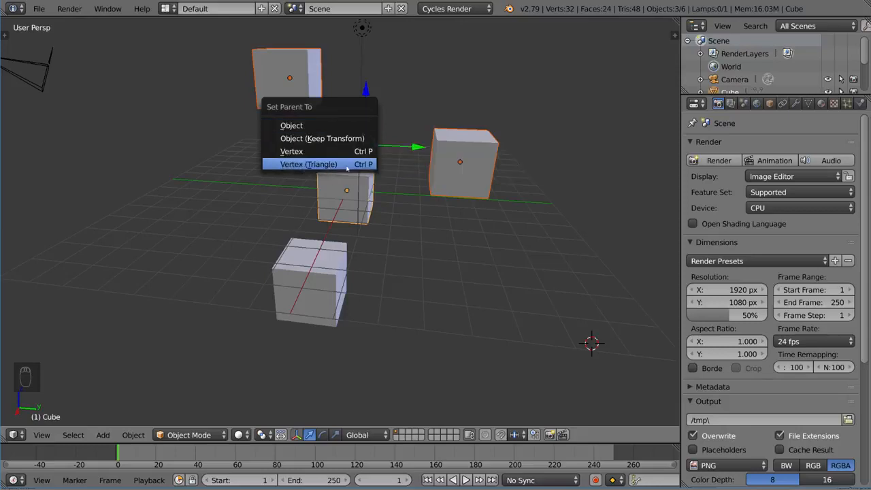
{"action": "mouse_move", "coordinate": [291, 151]}
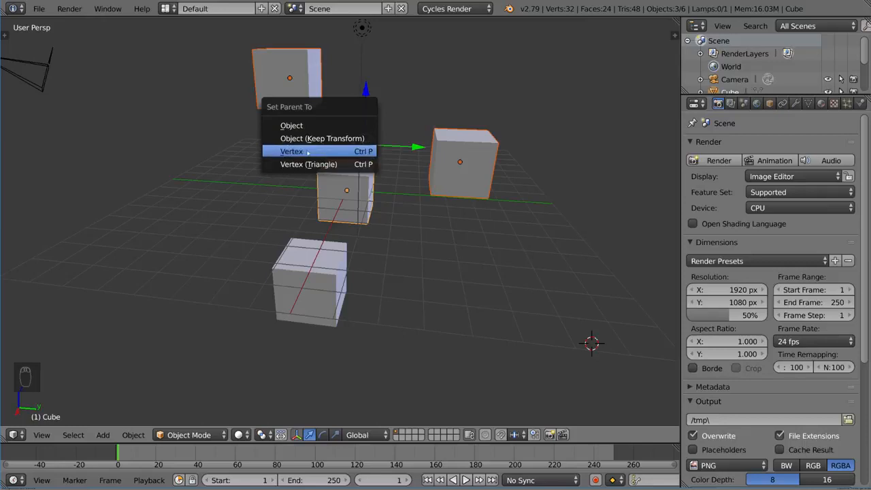
{"action": "mouse_move", "coordinate": [291, 151]}
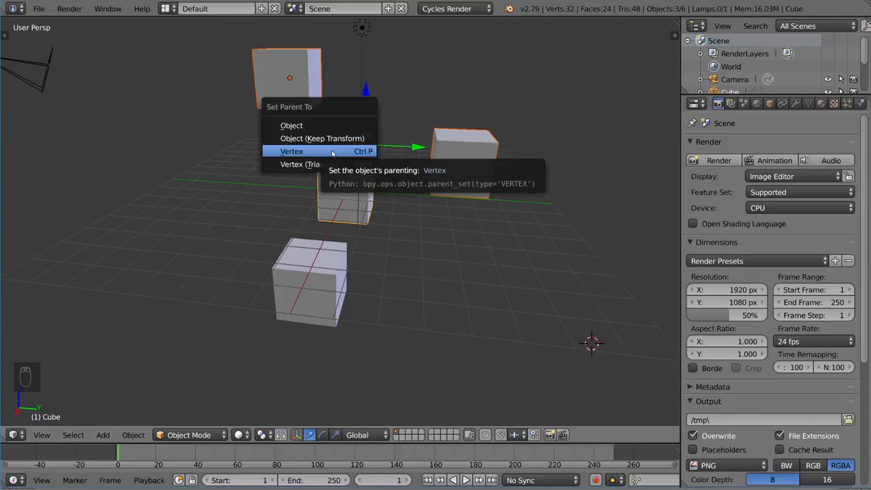
{"action": "mouse_move", "coordinate": [337, 151]}
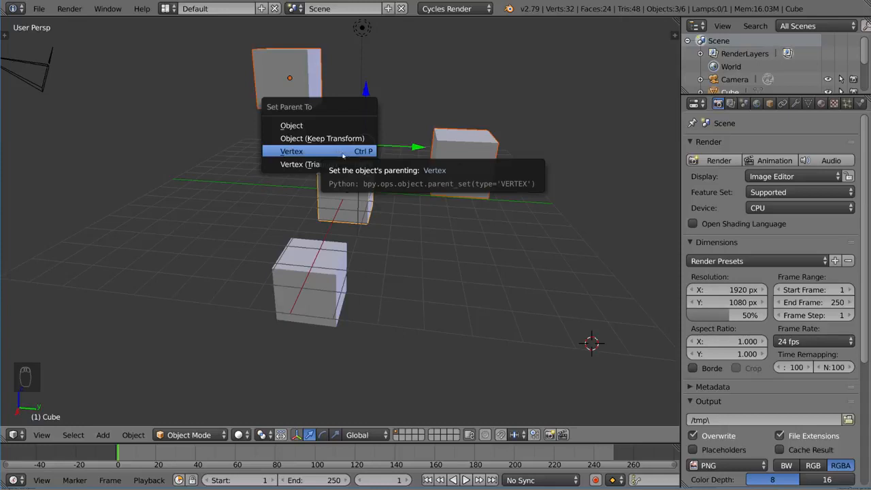
{"action": "mouse_move", "coordinate": [308, 164]}
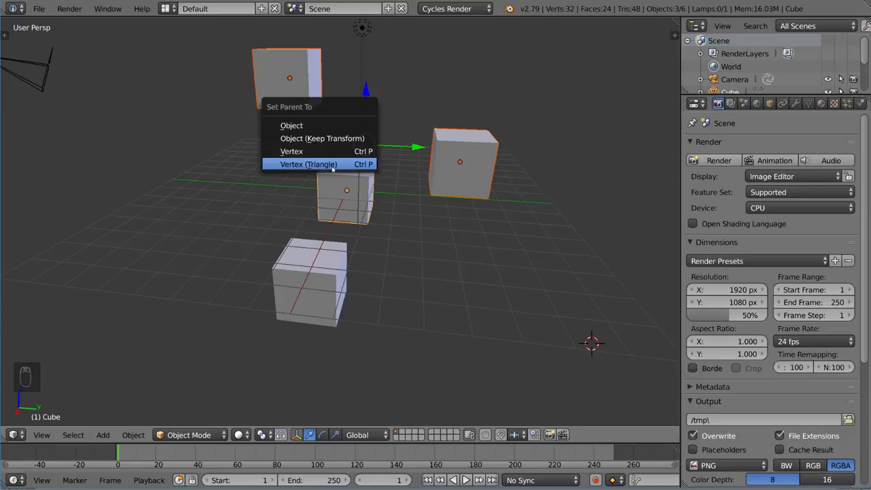
{"action": "mouse_move", "coordinate": [308, 164]}
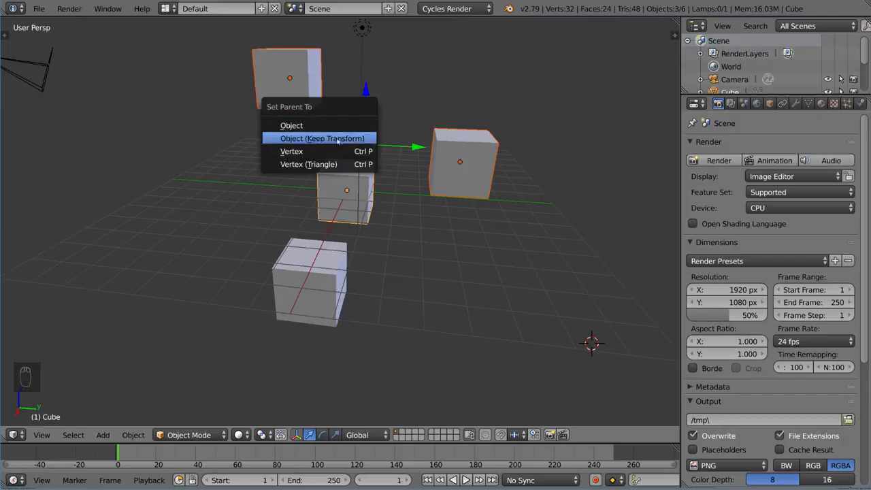
{"action": "mouse_move", "coordinate": [291, 125]}
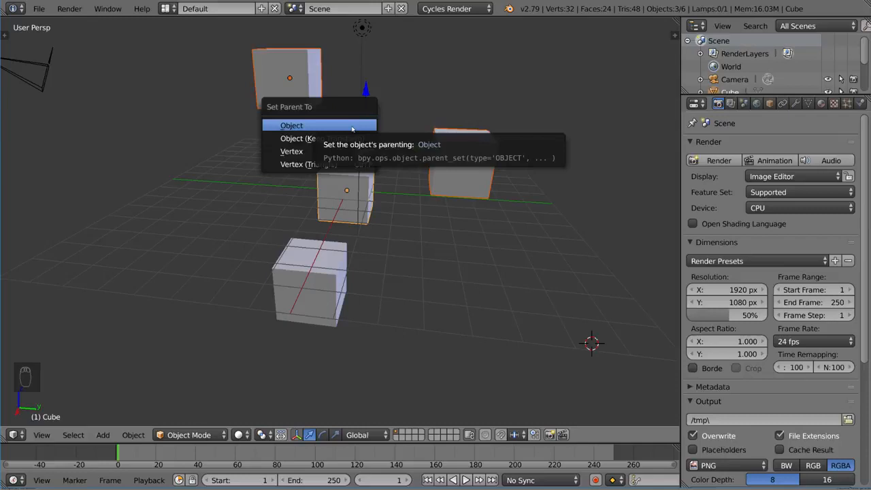
{"action": "mouse_move", "coordinate": [322, 138]}
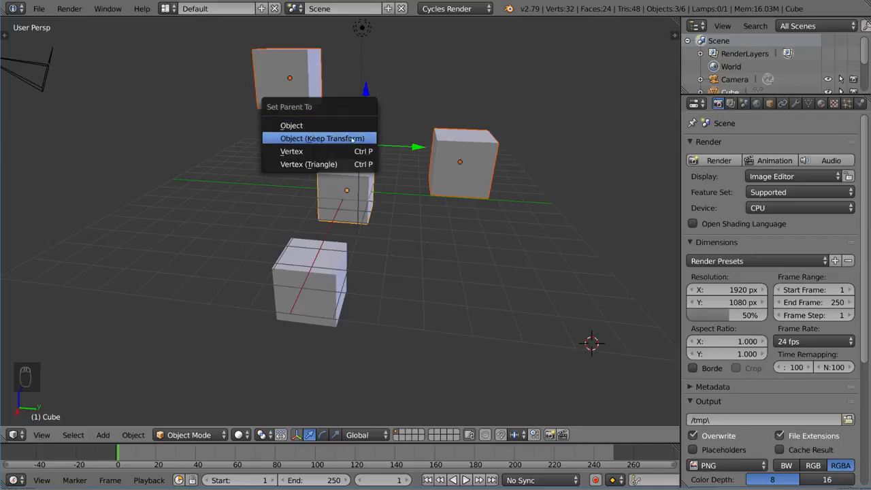
{"action": "mouse_move", "coordinate": [322, 138]}
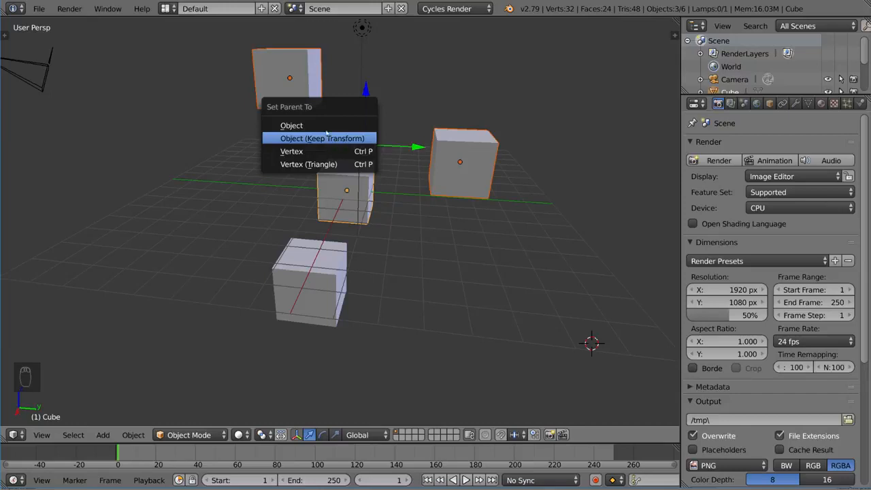
{"action": "mouse_move", "coordinate": [292, 125]}
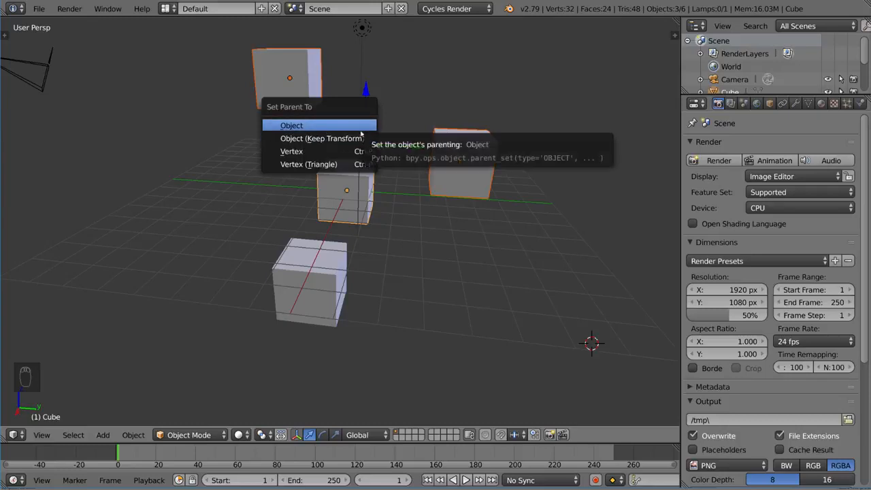
{"action": "mouse_move", "coordinate": [321, 138]}
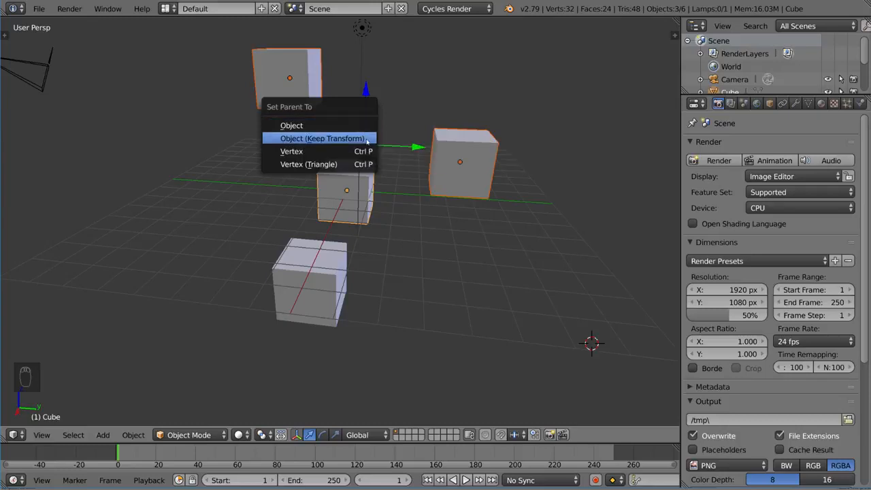
{"action": "mouse_move", "coordinate": [291, 125]}
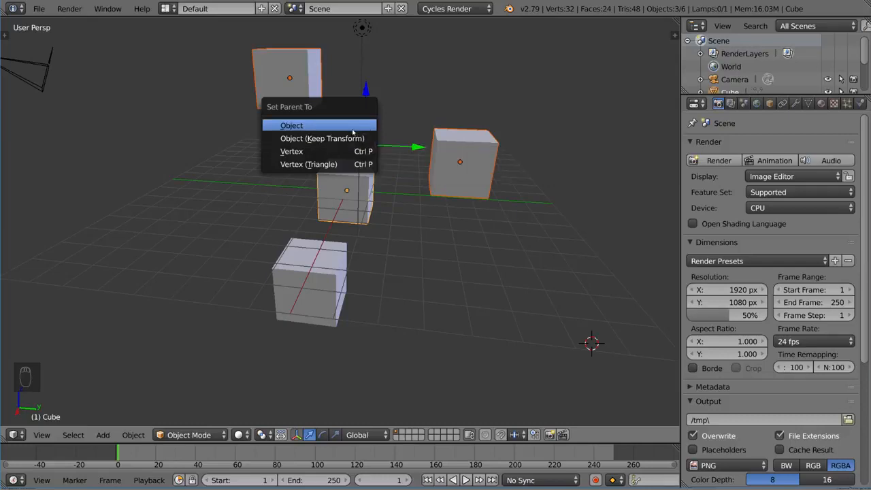
{"action": "mouse_move", "coordinate": [322, 138]}
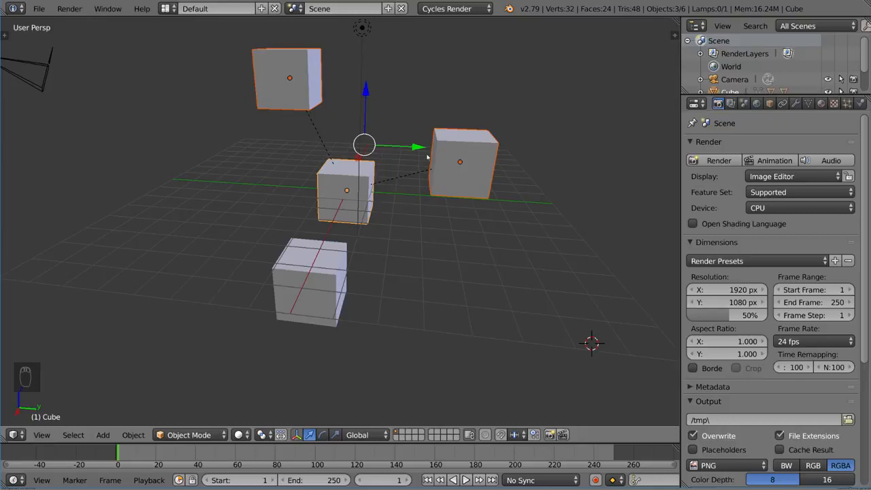
{"action": "mouse_move", "coordinate": [434, 164]}
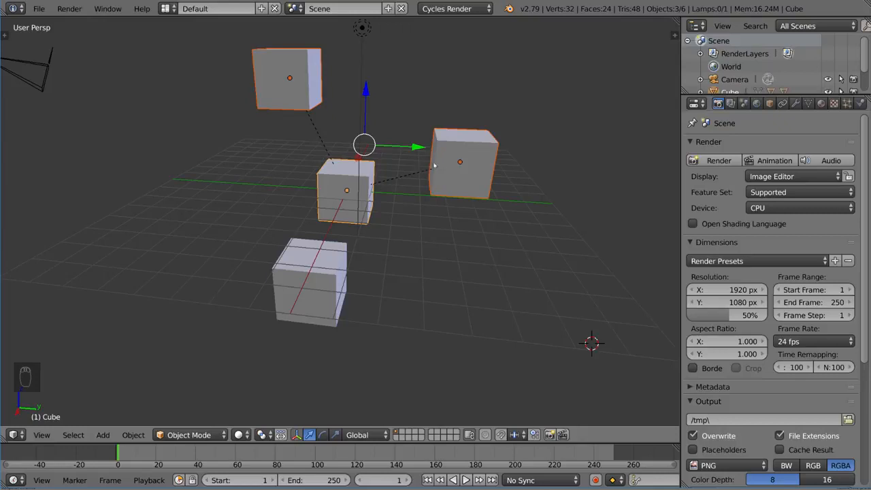
{"action": "mouse_move", "coordinate": [501, 243]}
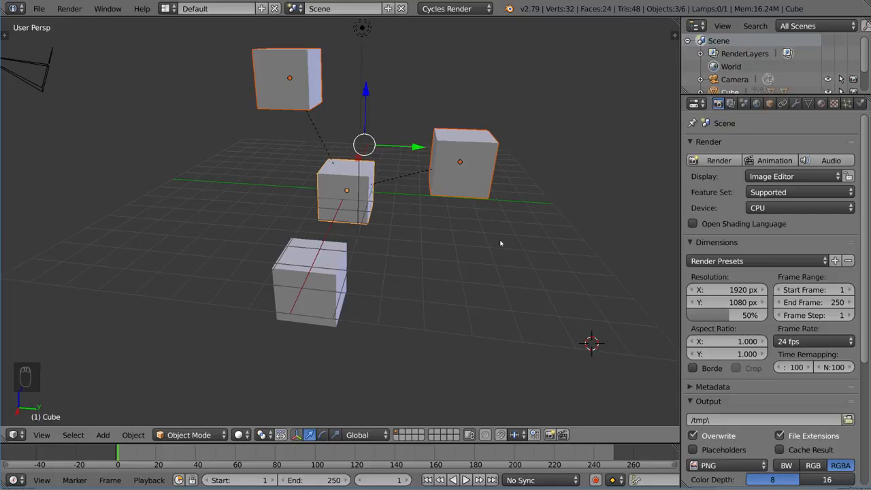
{"action": "key", "text": "n"}
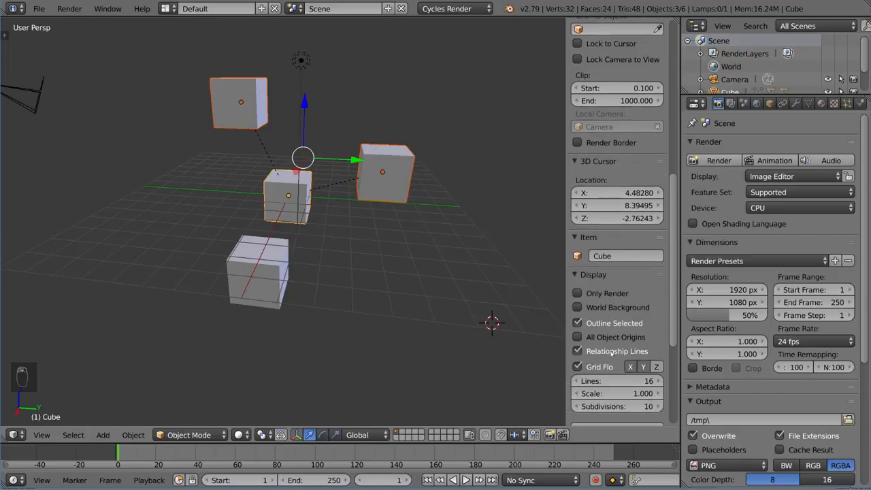
{"action": "left_click", "coordinate": [577, 350]}
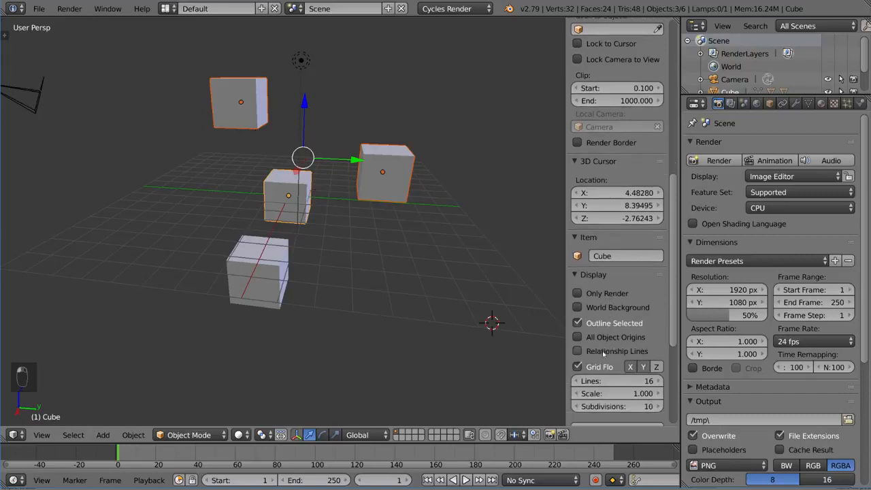
{"action": "left_click", "coordinate": [577, 350]}
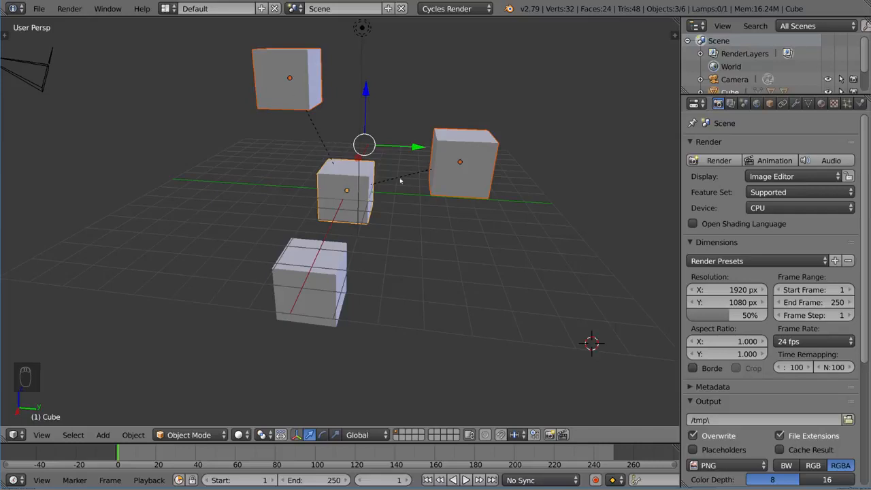
{"action": "mouse_move", "coordinate": [392, 250]}
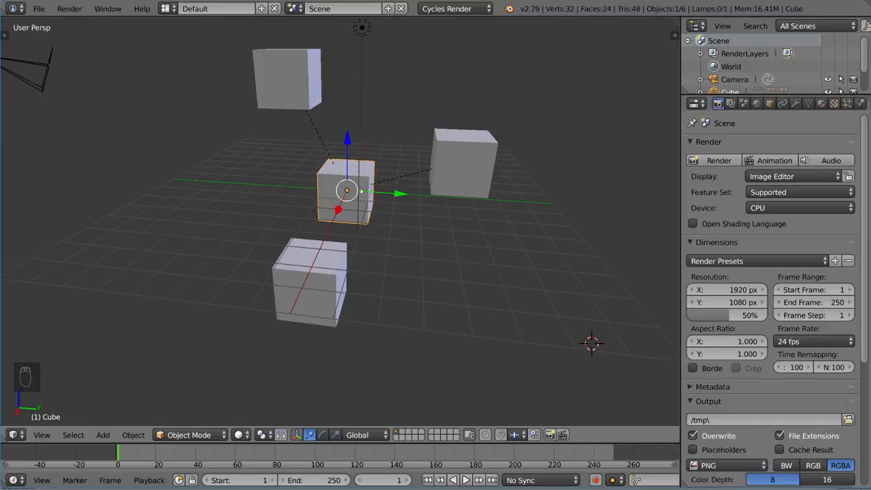
{"action": "mouse_move", "coordinate": [482, 197]}
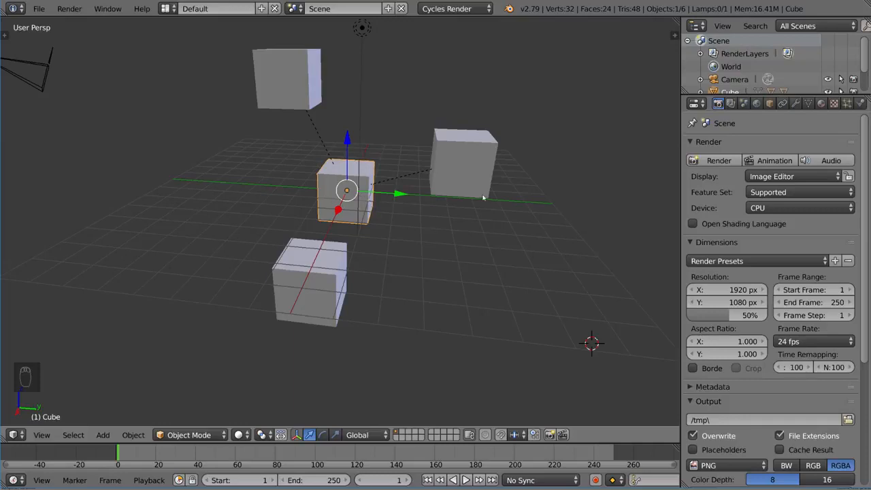
Step: Select the top cube, check its parent in the object properties, and start rotating it
{"action": "left_click", "coordinate": [286, 78]}
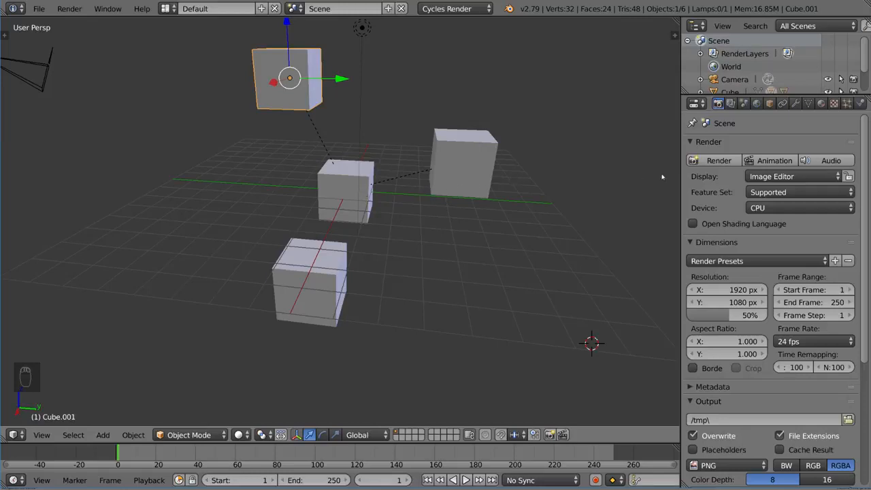
{"action": "left_click", "coordinate": [769, 103]}
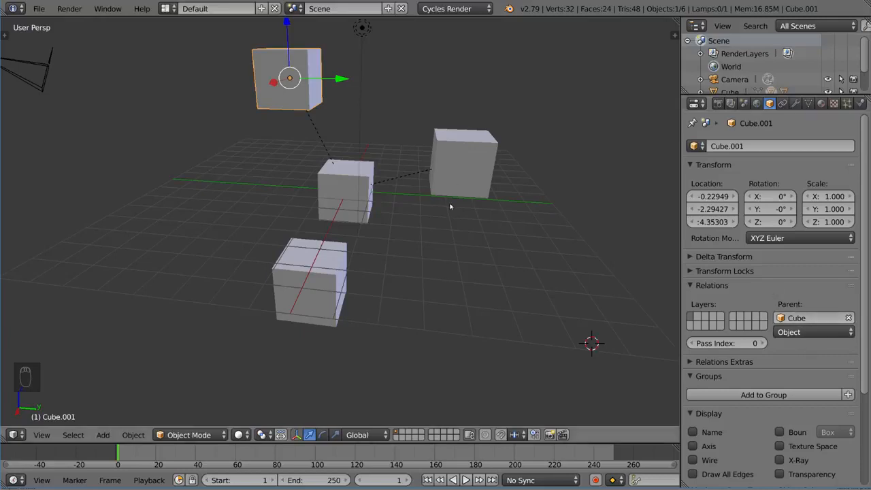
{"action": "key", "text": "r"}
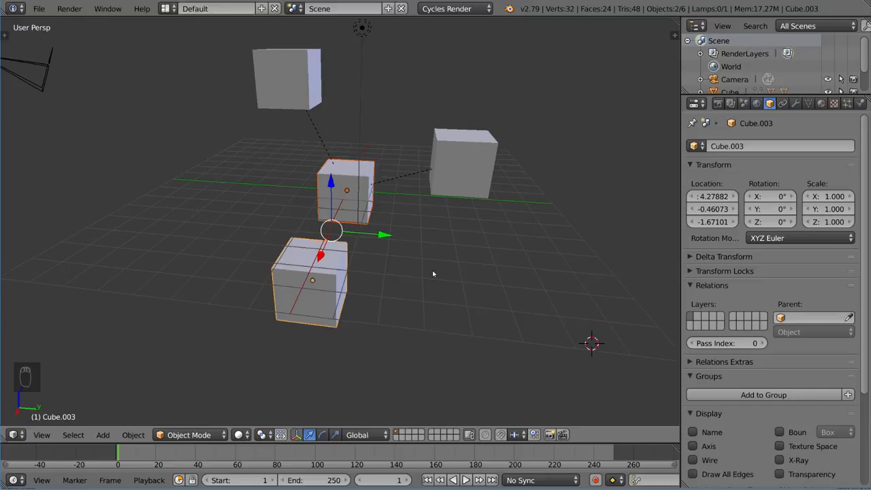
Step: Parent the bottom cube to Cube.003 using Object (Keep Transform)
{"action": "key", "text": "ctrl+p"}
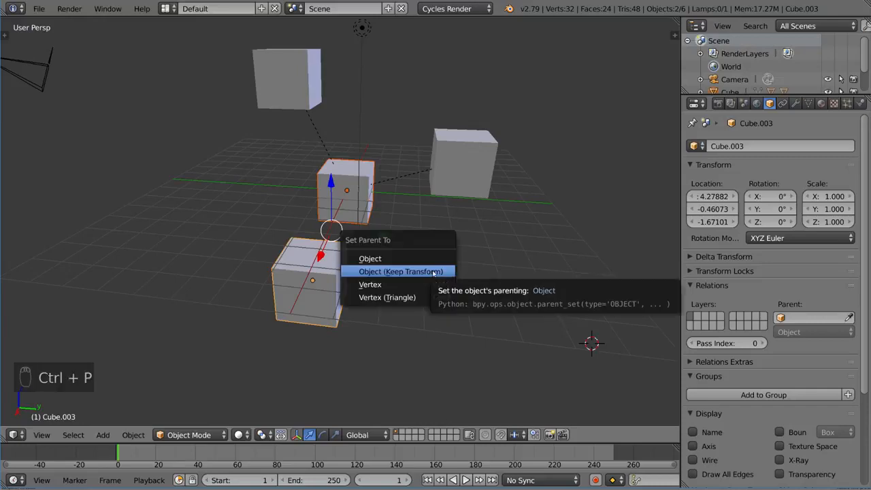
{"action": "left_click", "coordinate": [401, 271]}
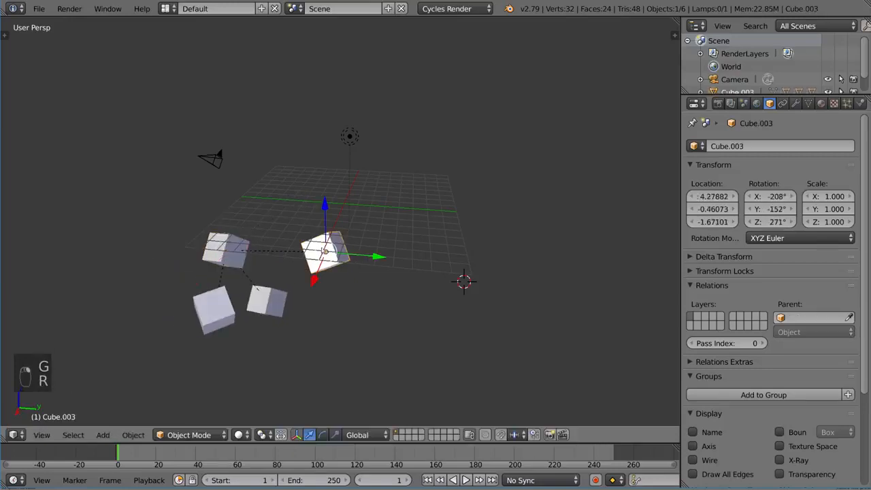
Step: Trackball-rotate Cube.003 so its children follow, confirm, then clear the rotation with Alt+R
{"action": "key", "text": "r"}
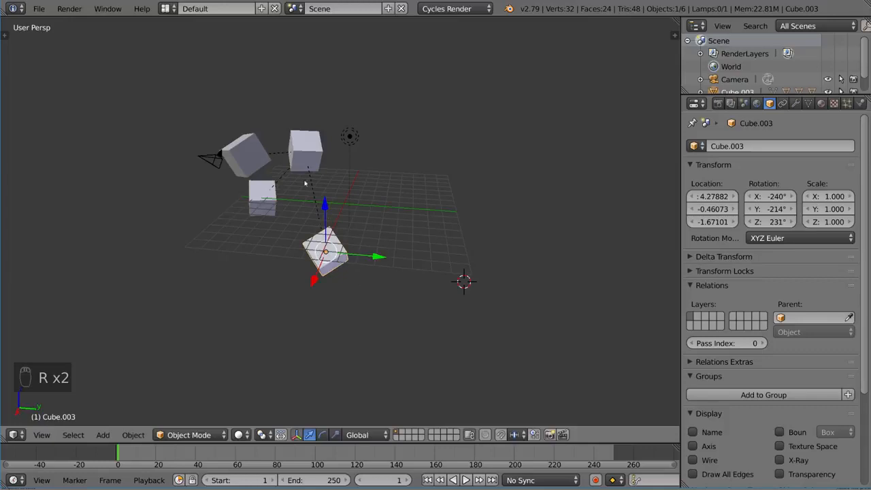
{"action": "mouse_move", "coordinate": [396, 168]}
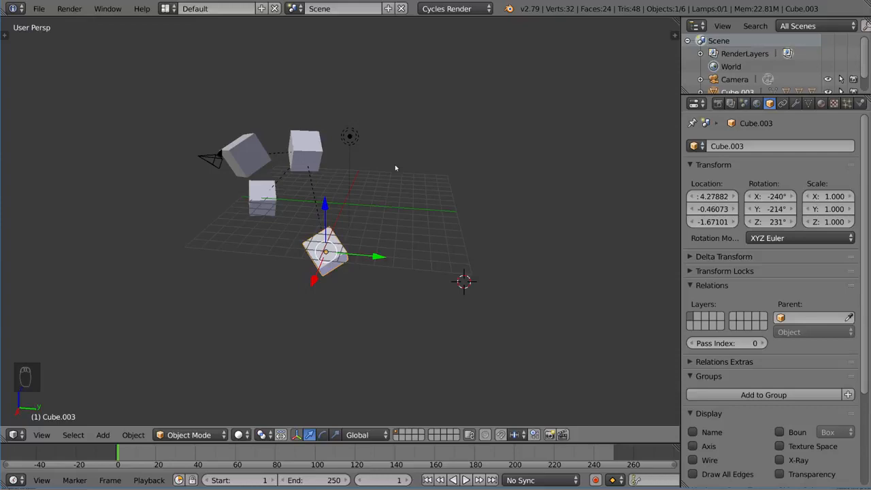
{"action": "left_click", "coordinate": [305, 150]}
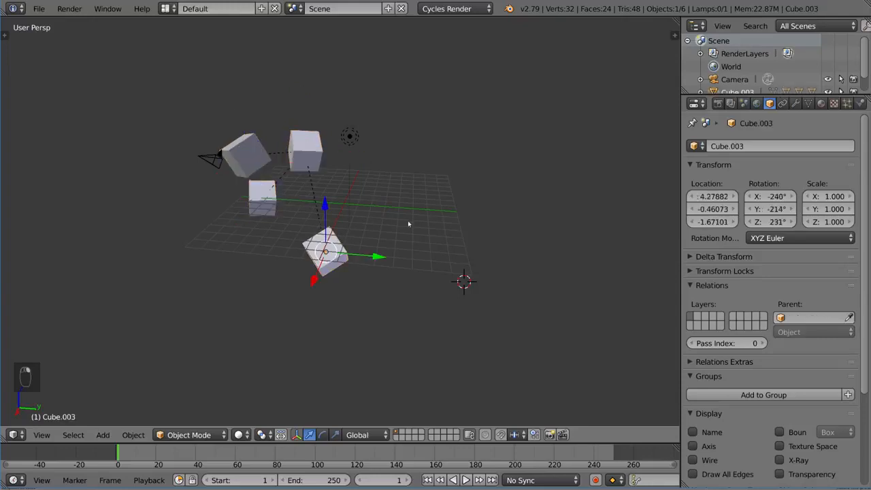
{"action": "key", "text": "alt+r"}
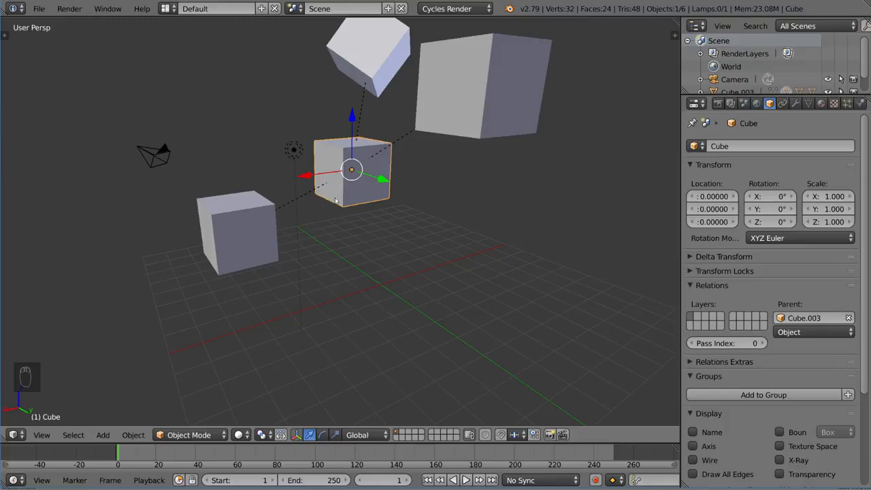
{"action": "mouse_move", "coordinate": [360, 217]}
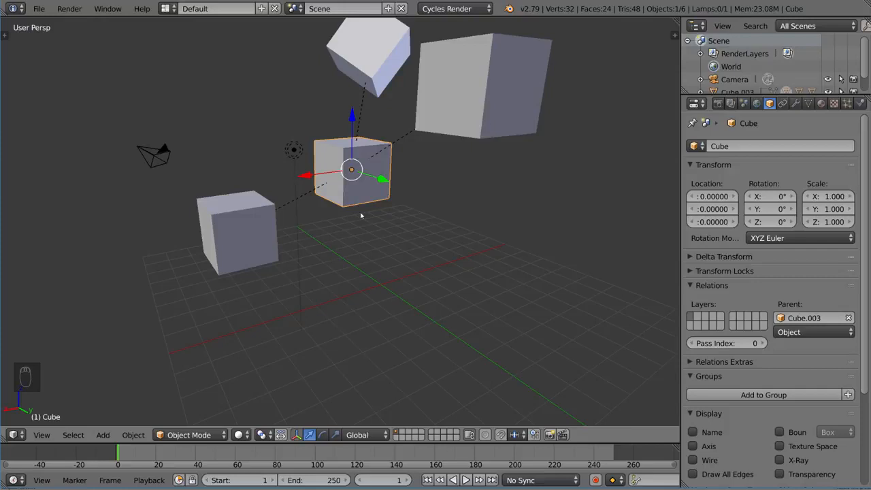
Step: Clear the Cube's parent relationship via Alt+P > Clear Parent
{"action": "key", "text": "Alt+P"}
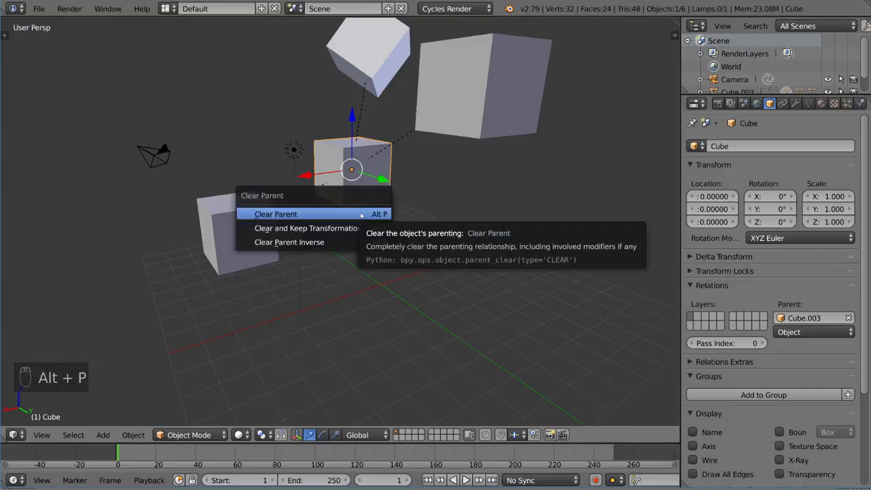
{"action": "left_click", "coordinate": [276, 214]}
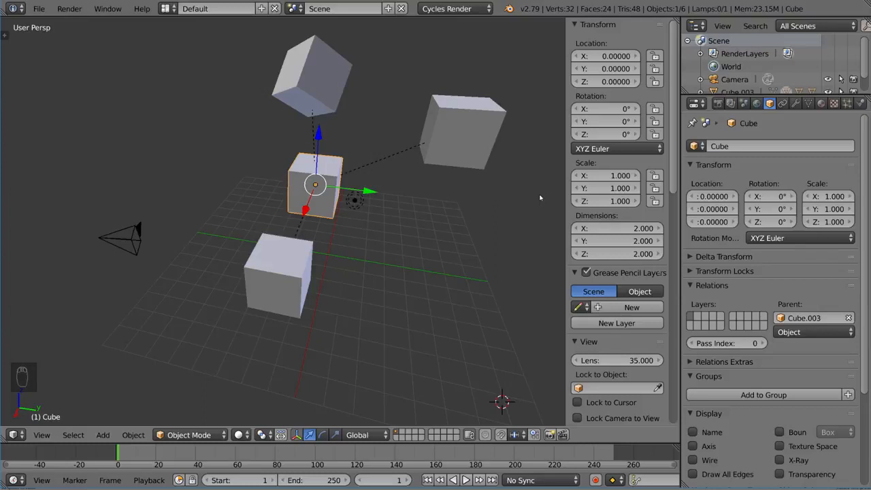
Step: Snap the 3D cursor to the selected Cube's centre with Cursor to Selected and zoom in
{"action": "key", "text": "shift+s"}
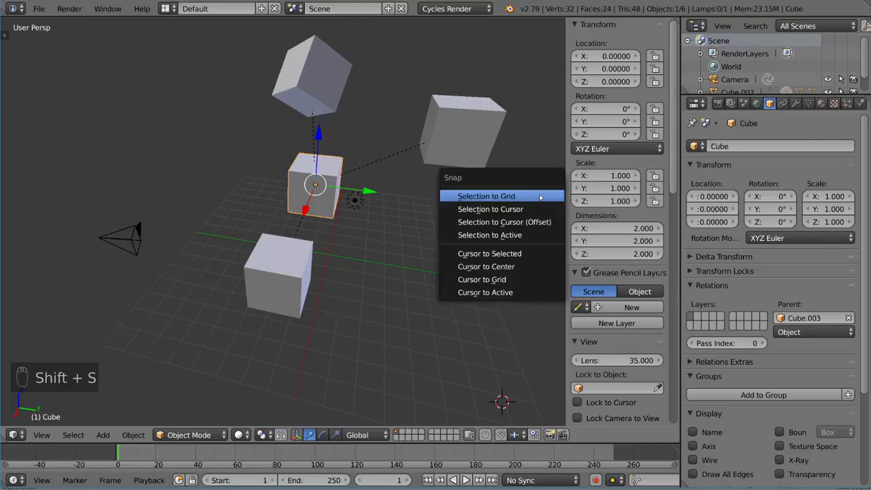
{"action": "mouse_move", "coordinate": [489, 253]}
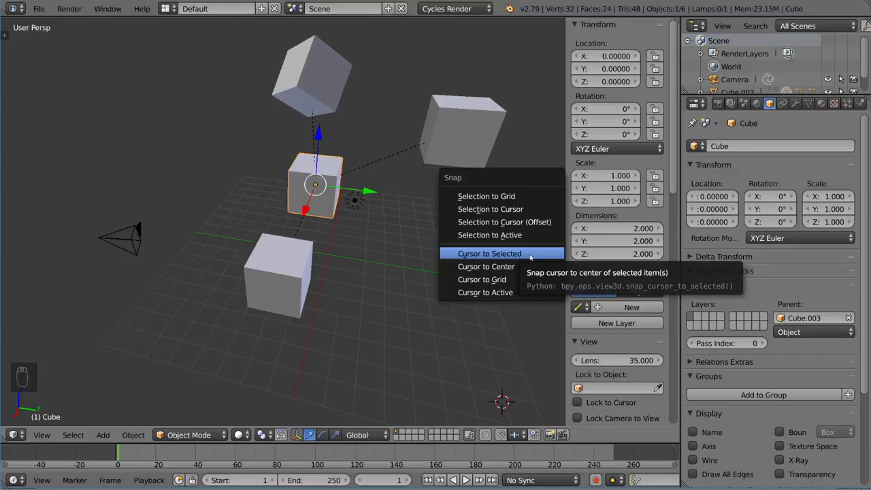
{"action": "left_click", "coordinate": [489, 253]}
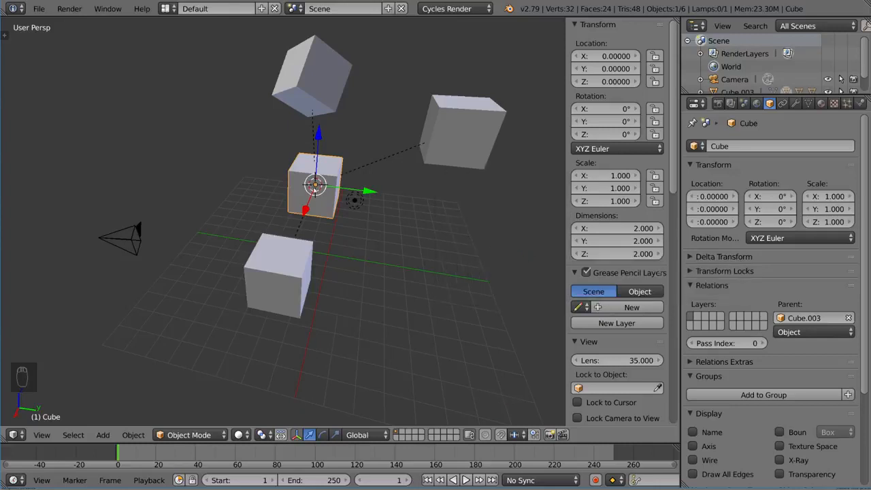
{"action": "mouse_move", "coordinate": [554, 122]}
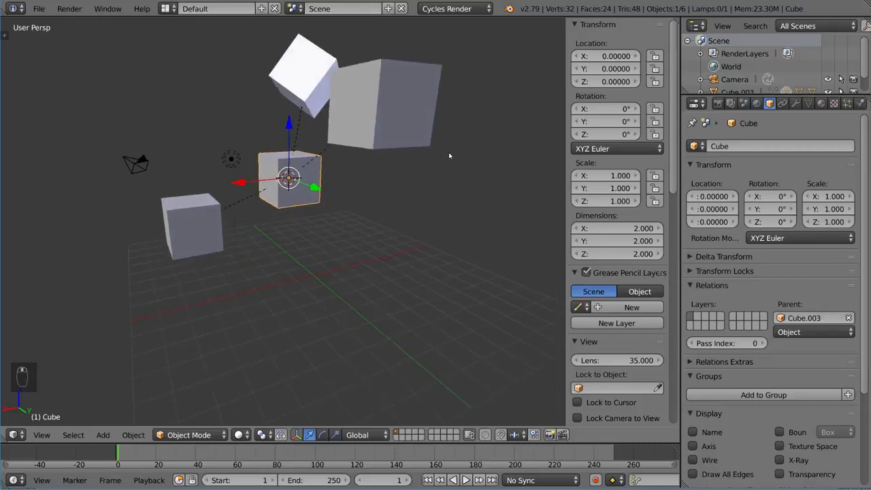
{"action": "scroll", "scroll_direction": "down", "scroll_amount": 3}
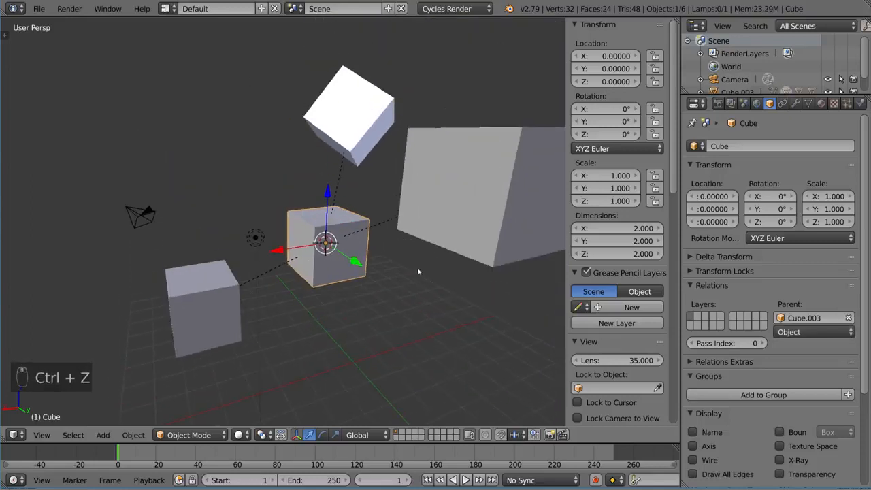
{"action": "mouse_move", "coordinate": [447, 287]}
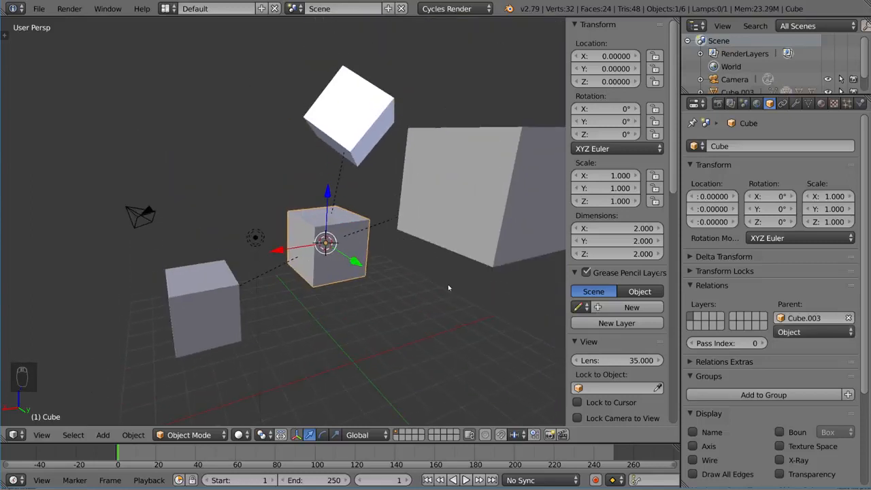
Step: Unparent the Cube with Clear and Keep Transformation, then parent it back to Cube.003
{"action": "key", "text": "Alt+P"}
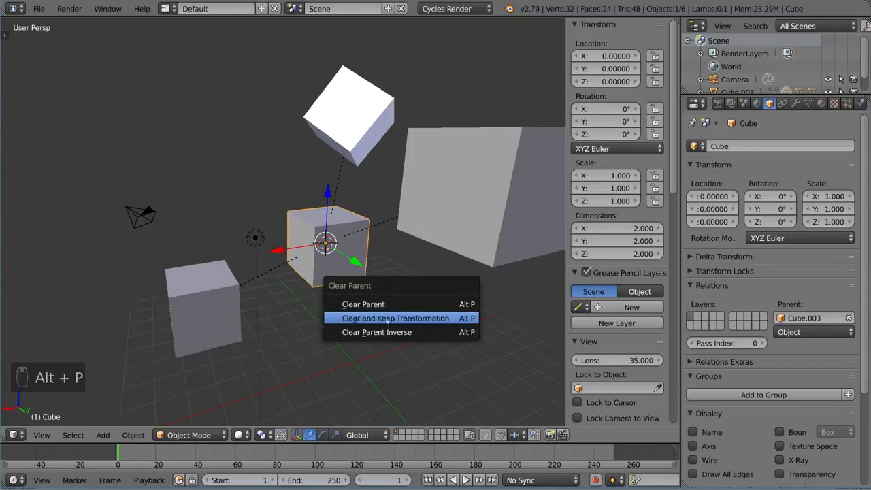
{"action": "left_click", "coordinate": [395, 318]}
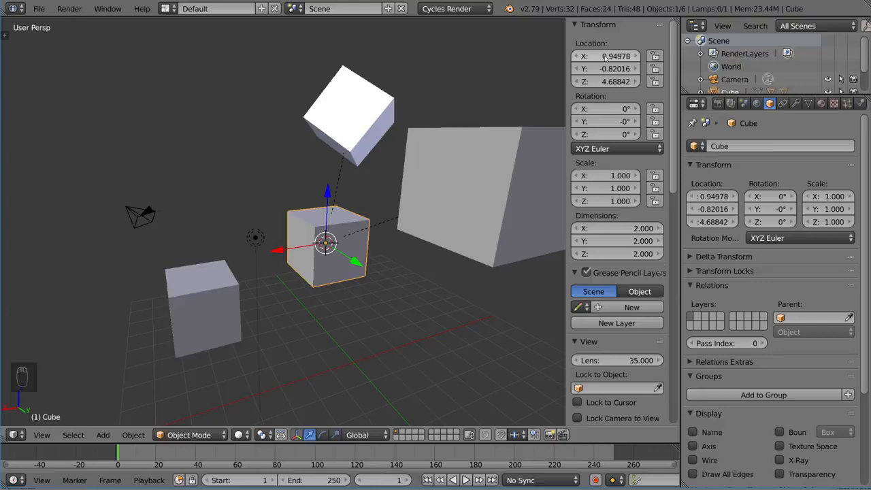
{"action": "scroll", "scroll_direction": "down", "scroll_amount": 3}
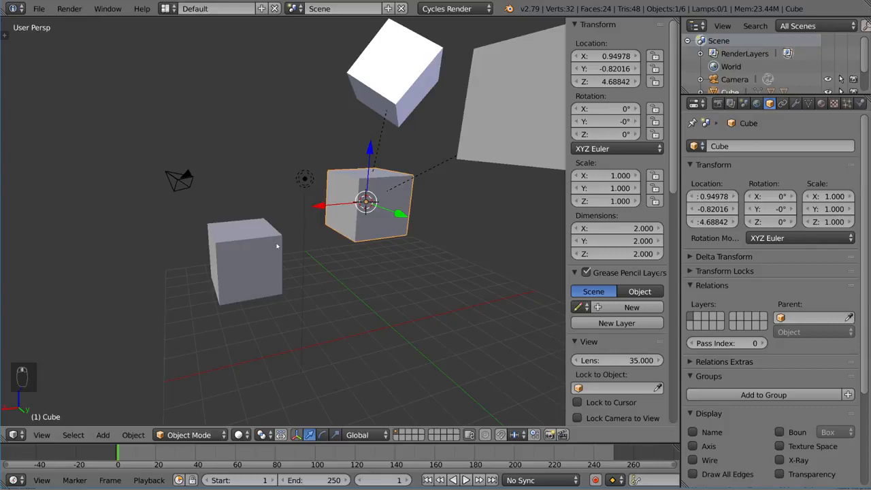
{"action": "key", "text": "alt+g"}
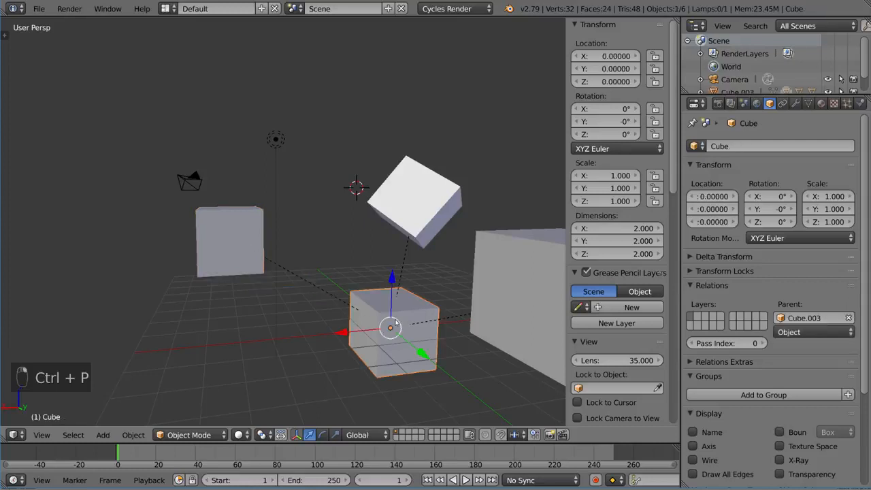
Step: Select Cube.003 and clear its location with Alt+G so the rig sits at the origin
{"action": "left_click", "coordinate": [229, 237]}
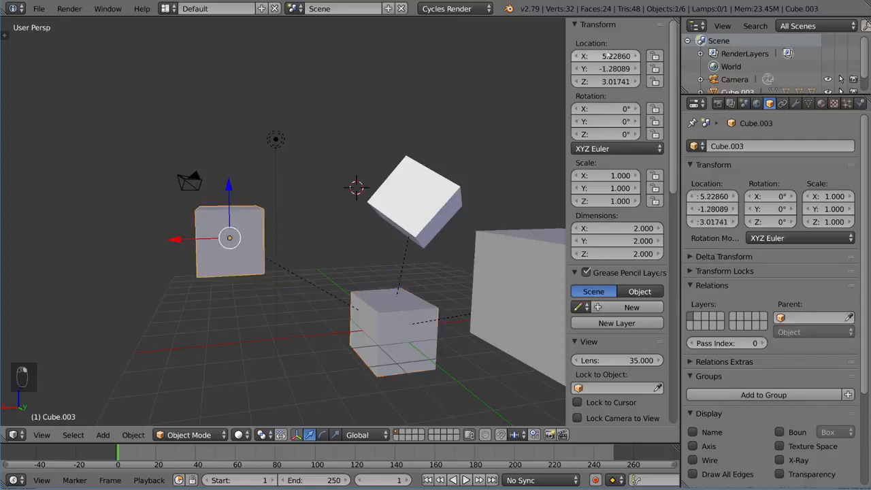
{"action": "key", "text": "Alt+g"}
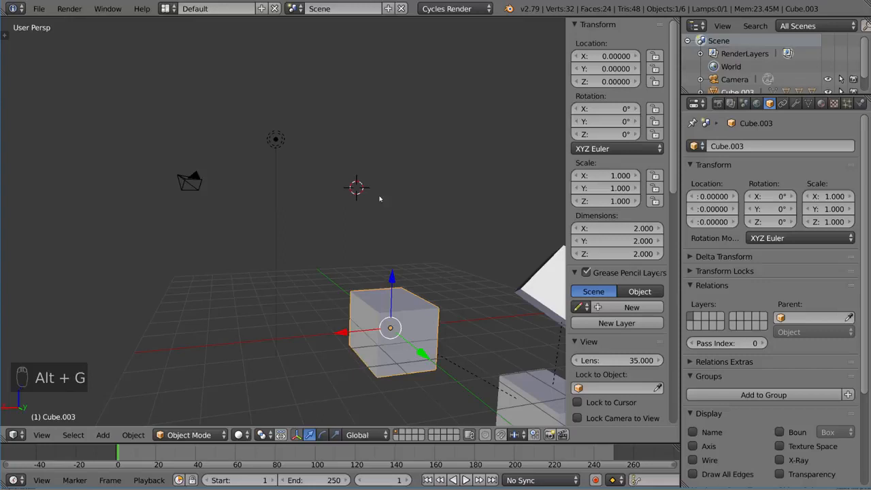